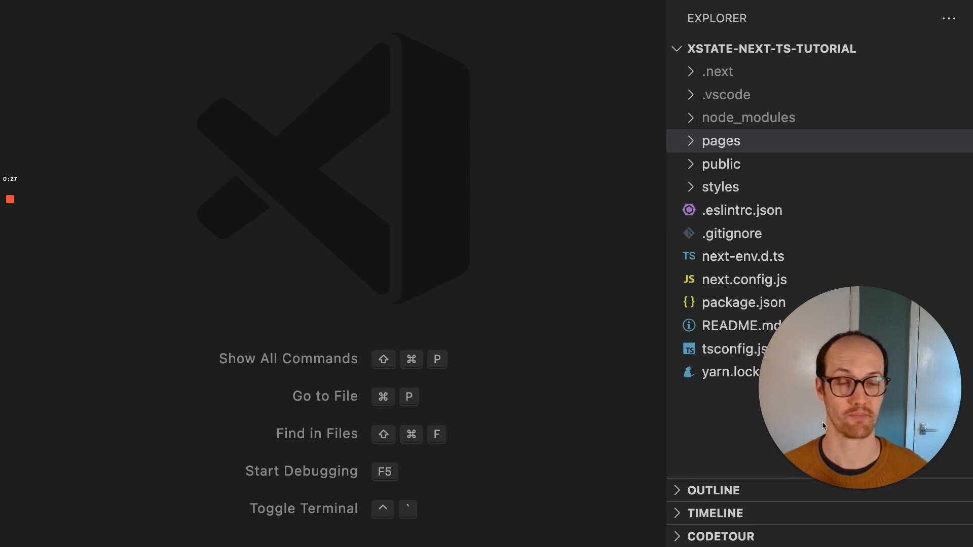
# Draft npx create-next-app my-dir --typescript in a new integrated terminal without running it.
pyautogui.press('ctrl+`')
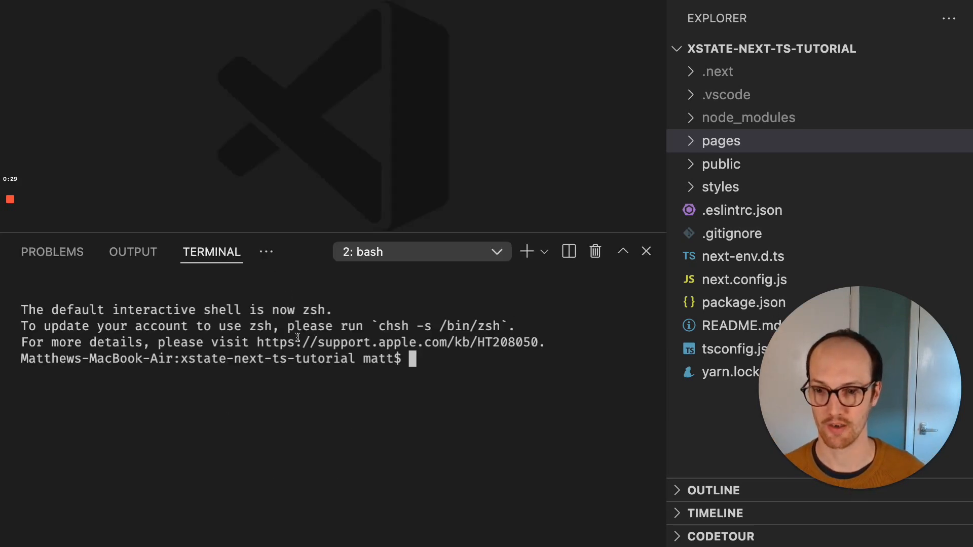
pyautogui.write('yarn create-')
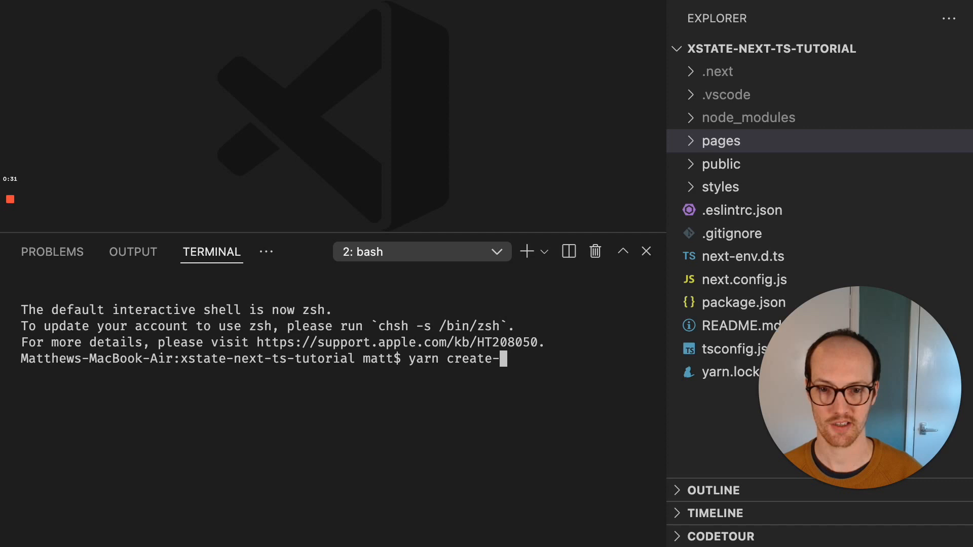
pyautogui.write('next-app')
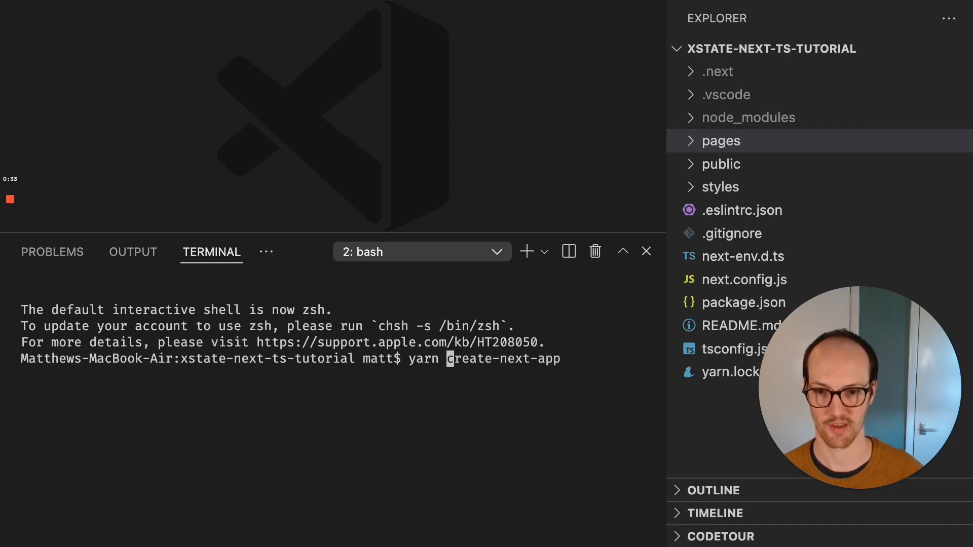
pyautogui.write('npx create-next-app')
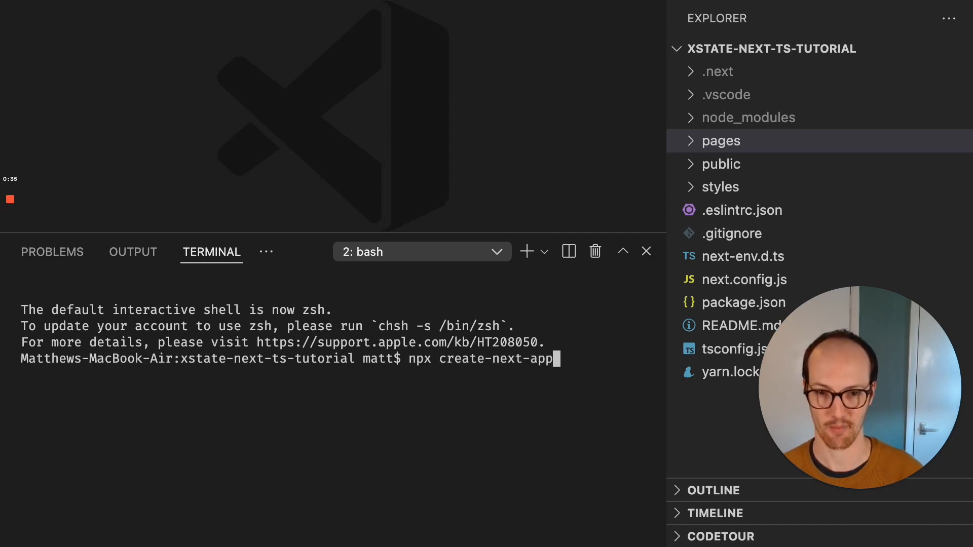
pyautogui.write('my')
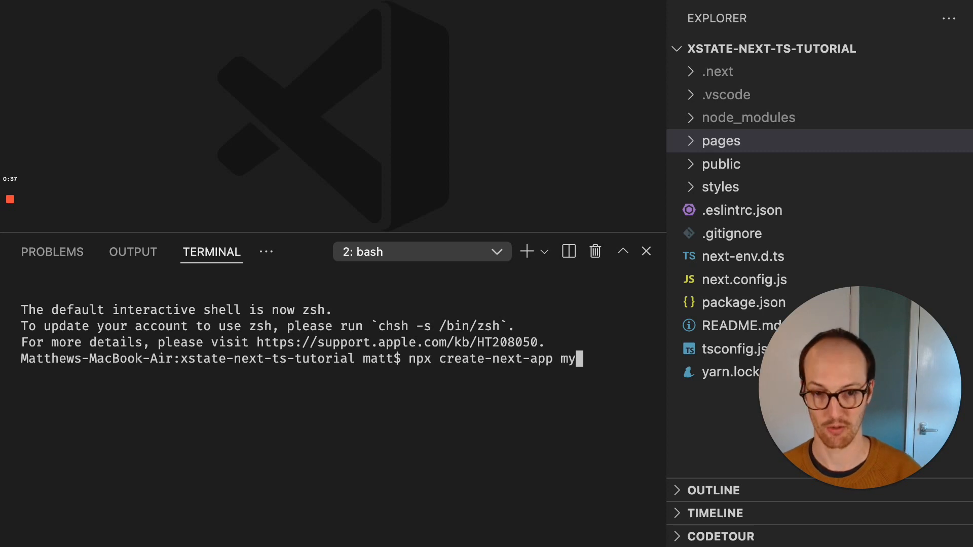
pyautogui.write('-dir --t')
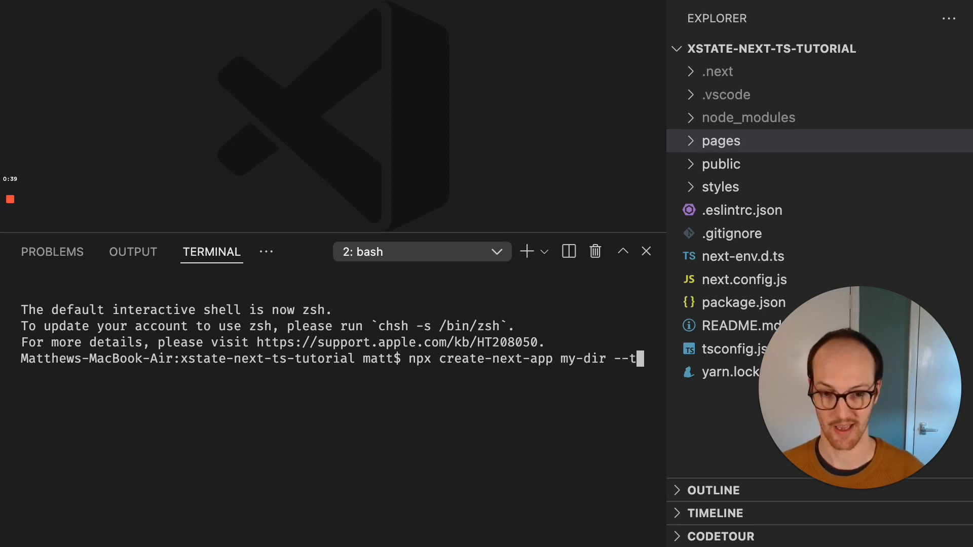
pyautogui.write('ypescript')
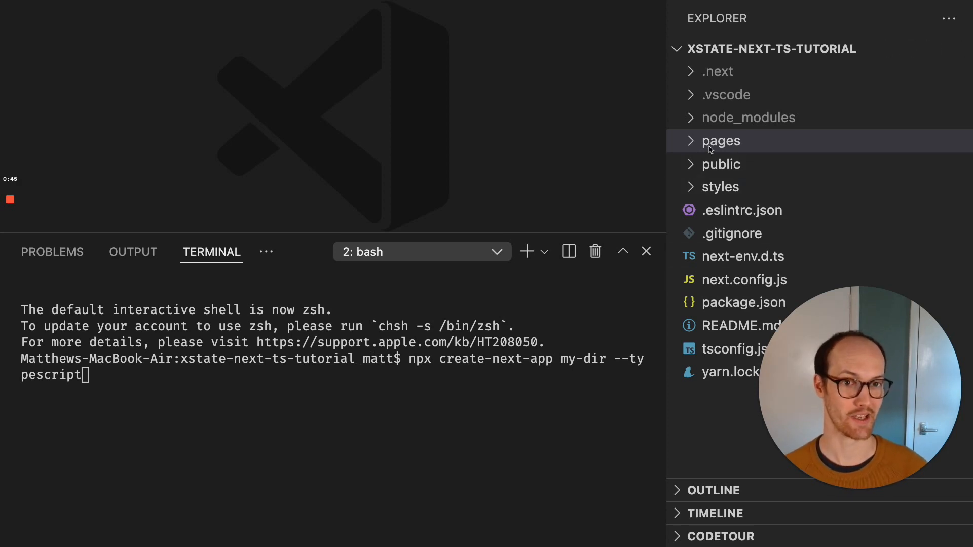
# Delete the styles and pages/api folders and simplify _app.tsx alongside the Hello world home page.
pyautogui.click(720, 141)
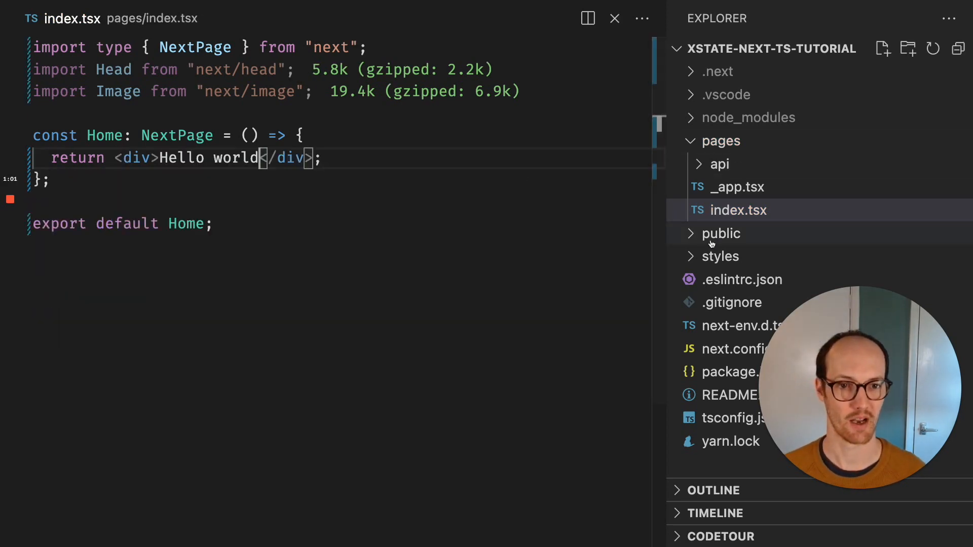
pyautogui.rightClick(719, 256)
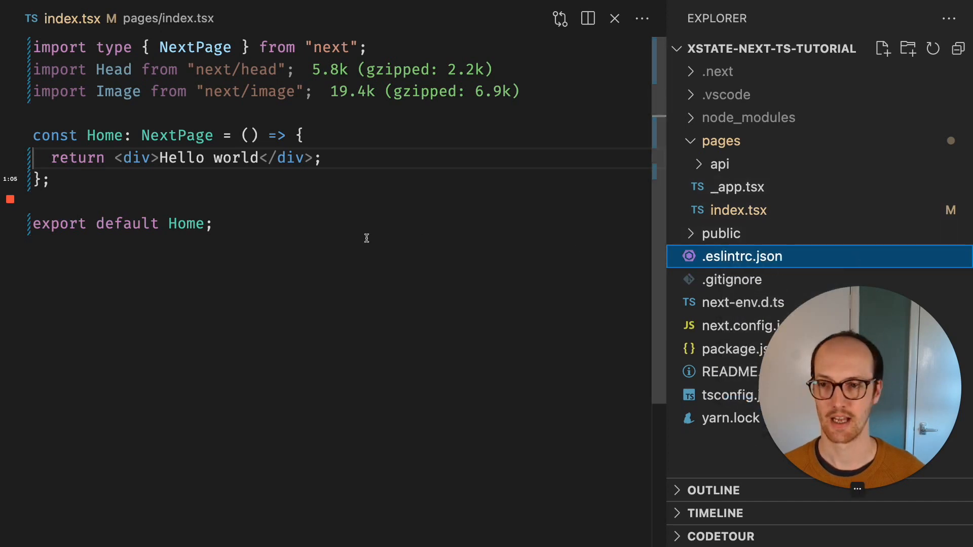
pyautogui.click(738, 187)
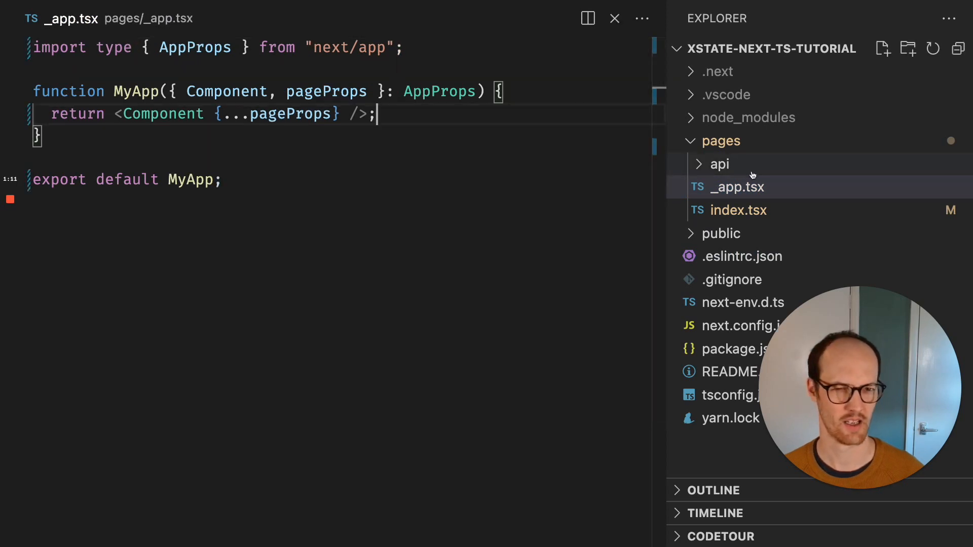
pyautogui.rightClick(718, 163)
pyautogui.write('yarn add xstate @xstate/reac')
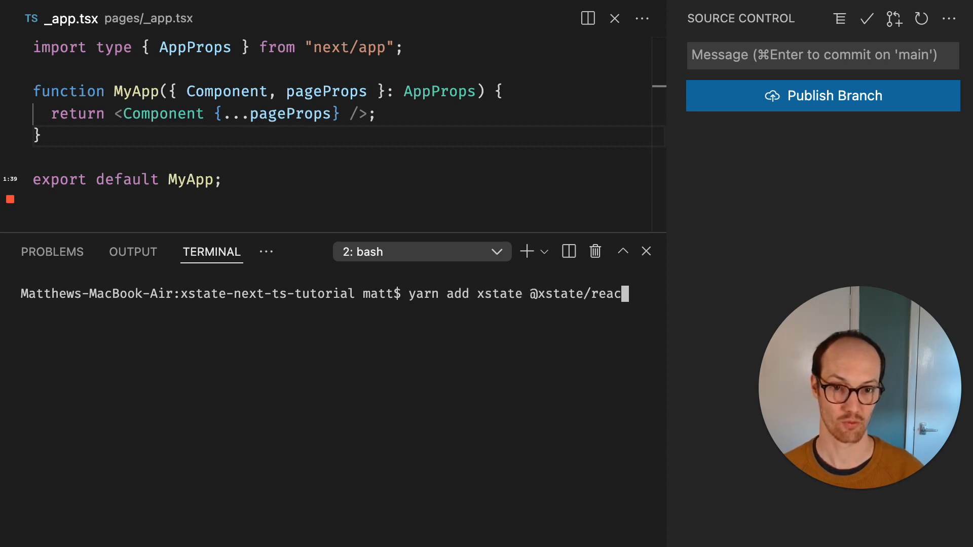
pyautogui.doubleClick(499, 293)
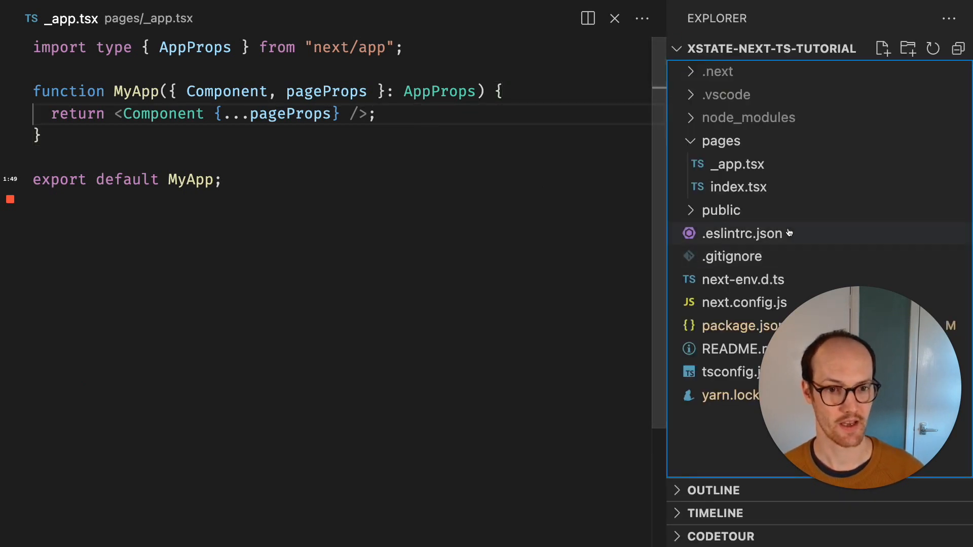
pyautogui.moveTo(381, 173)
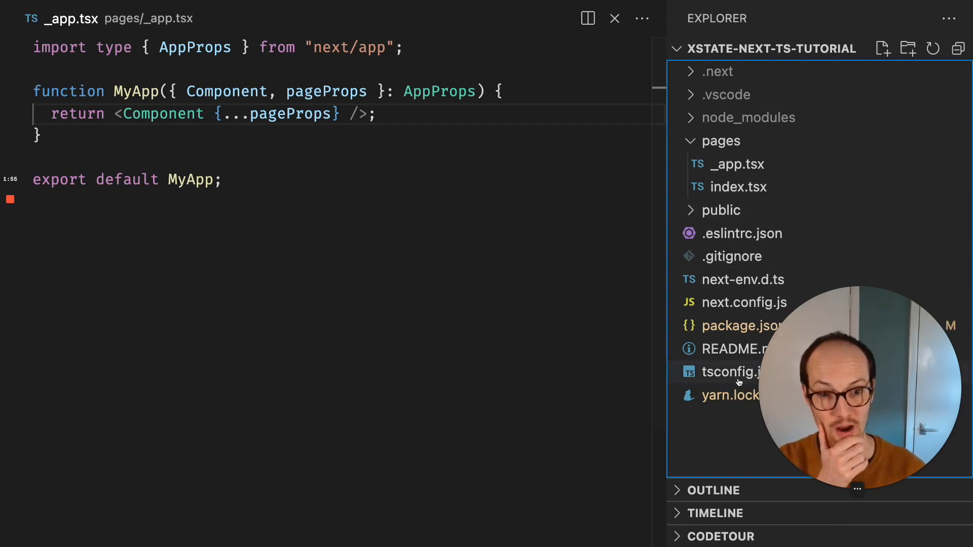
# Review tsconfig.json, then reopen the Hello world home page in pages/index.tsx.
pyautogui.click(729, 372)
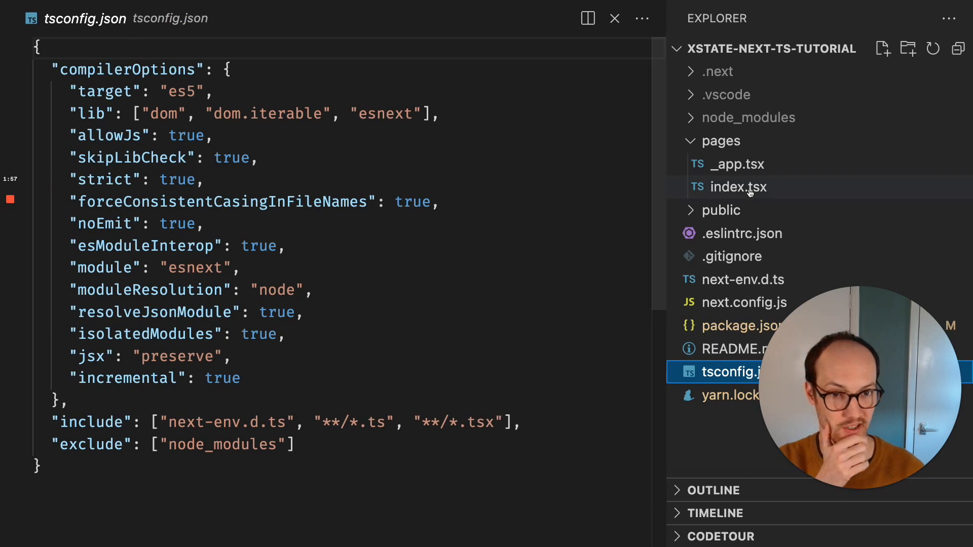
pyautogui.click(738, 187)
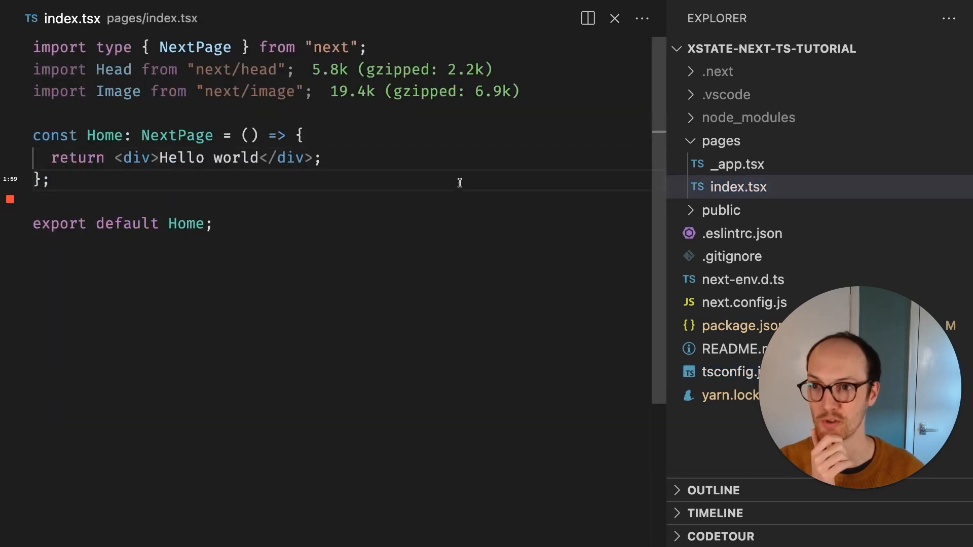